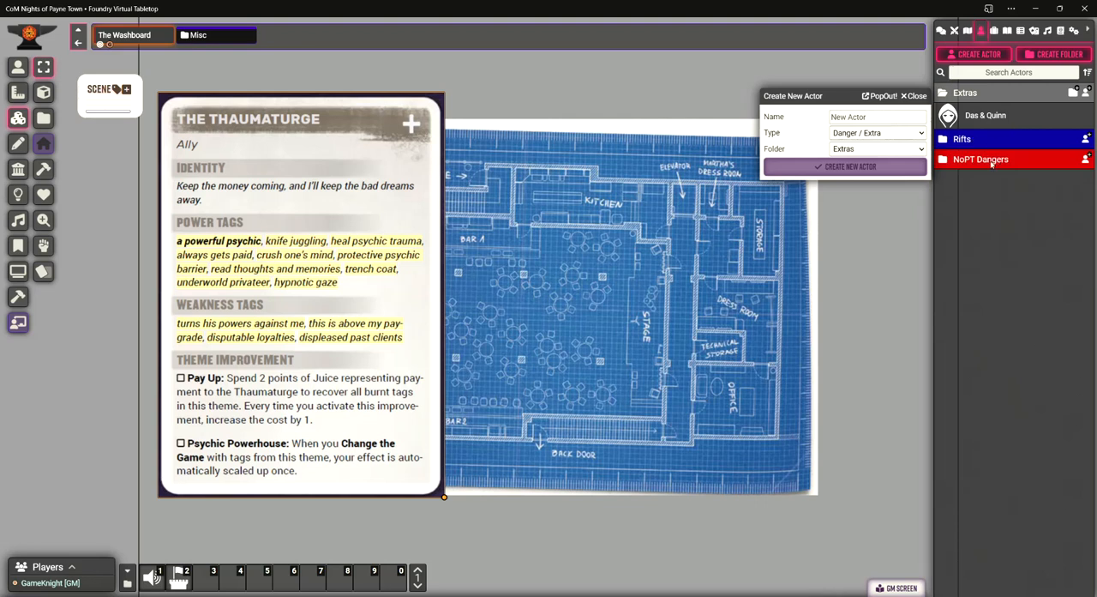
pyautogui.moveTo(392, 274)
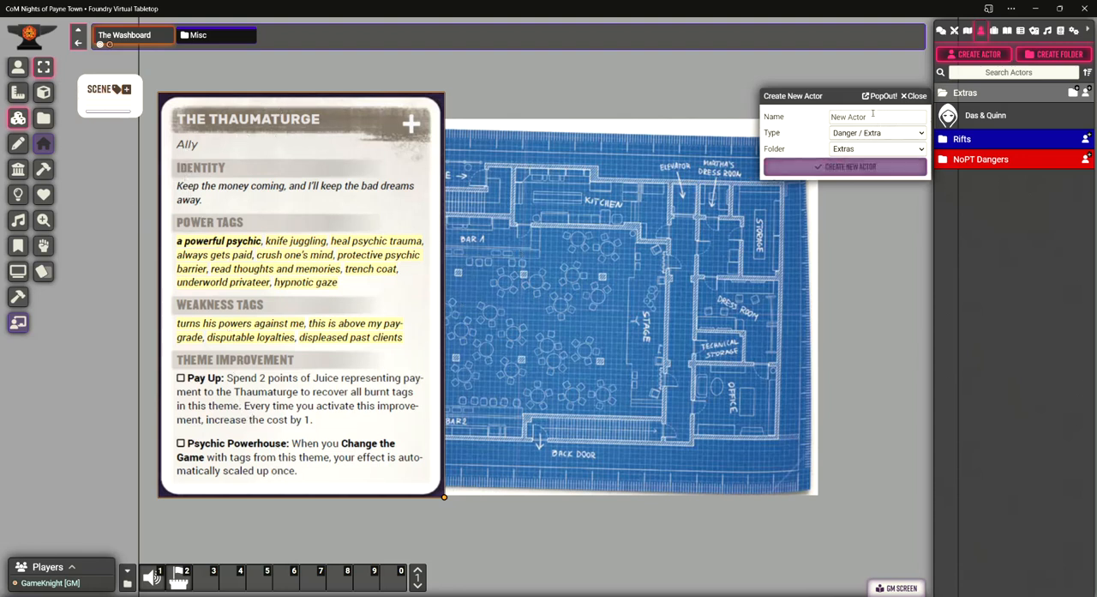
# Create the actor THE THAUMATURGE, unlock its sheet, and start adding a theme from its Themes tab
pyautogui.write('THE THAUMATURGE')
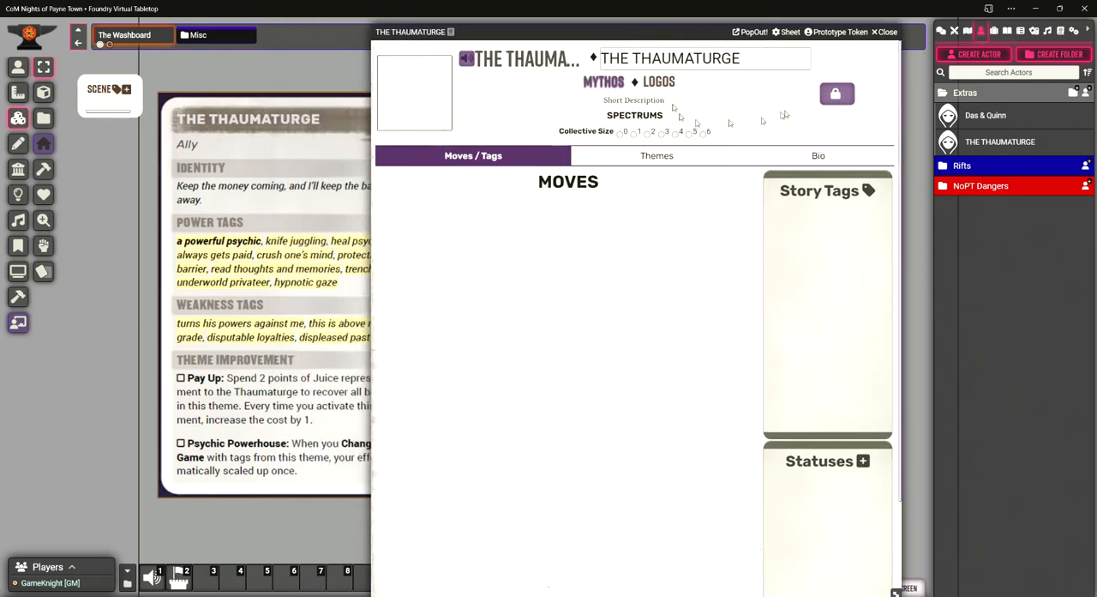
pyautogui.click(836, 93)
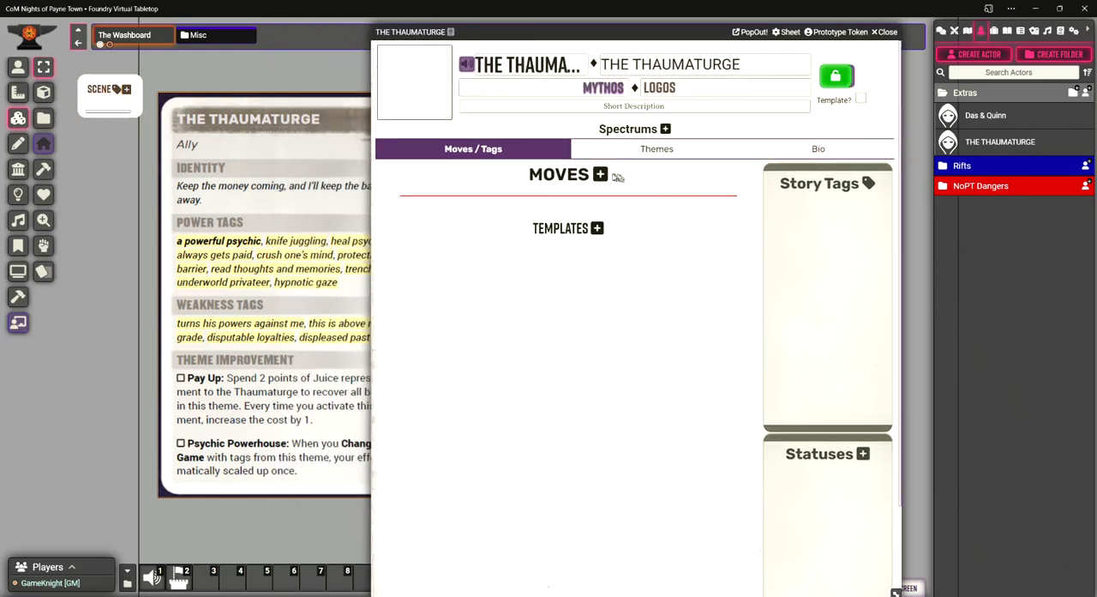
pyautogui.click(656, 148)
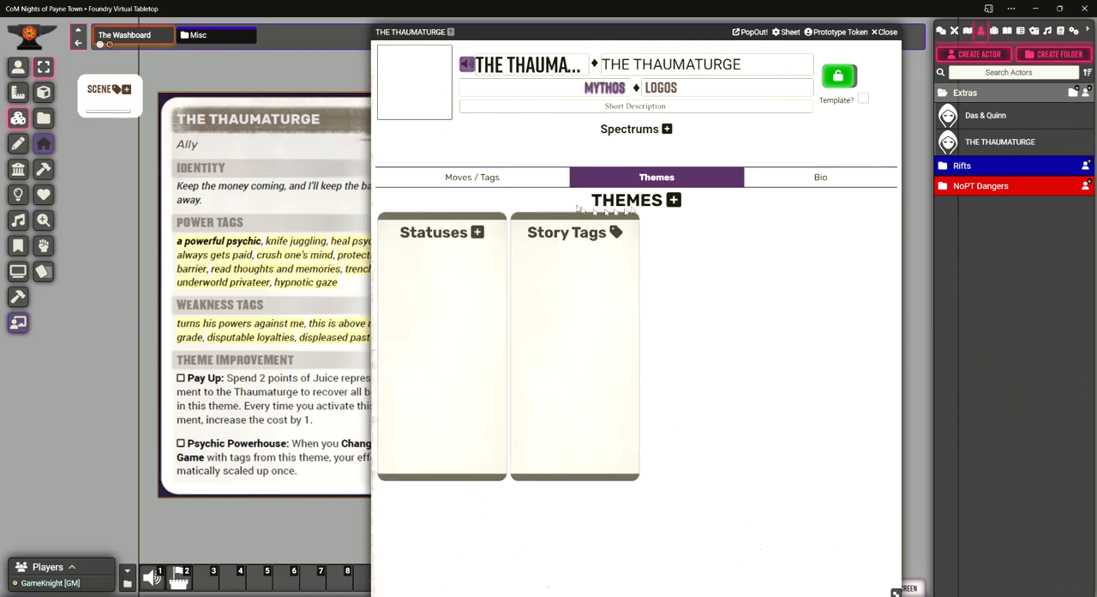
pyautogui.click(674, 200)
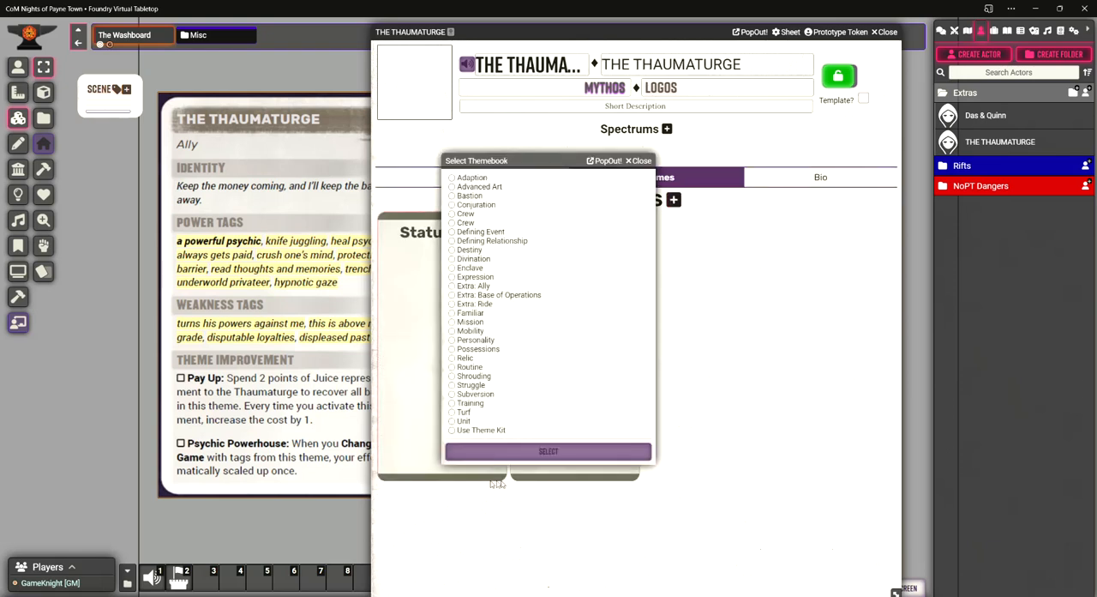
# Make a custom theme kit THE THAUMATURGE with locale Ally, type Extra, basis Extra: Ally
pyautogui.click(452, 429)
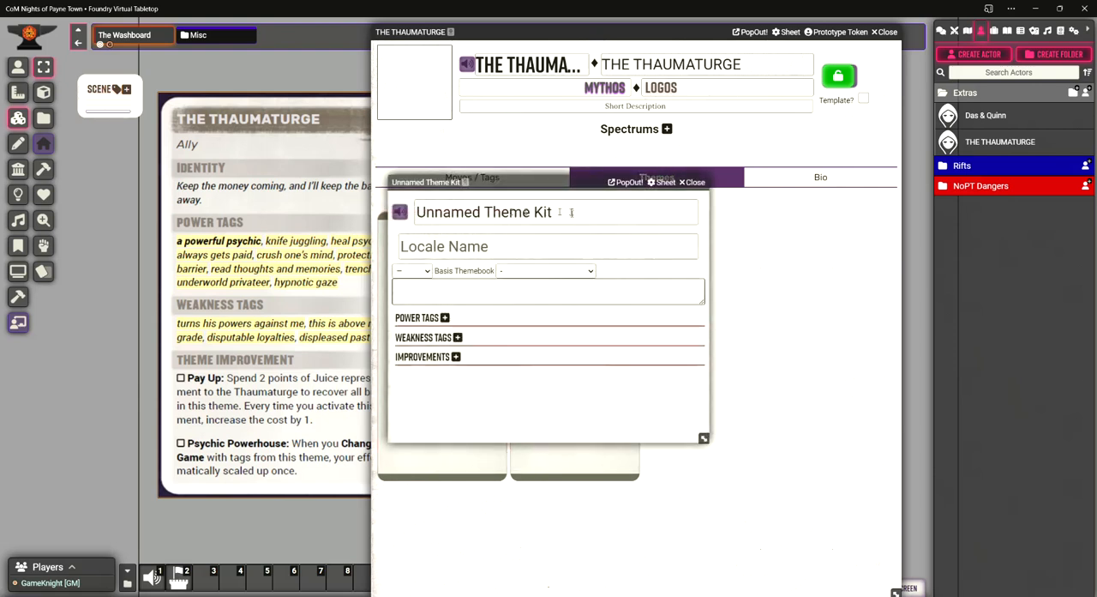
pyautogui.write('The')
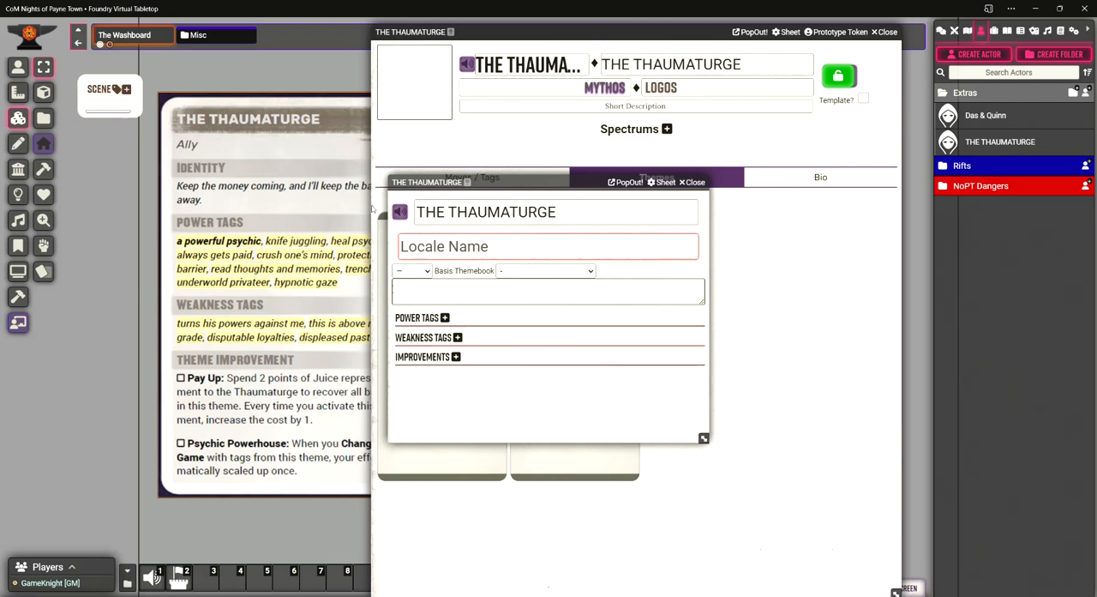
pyautogui.write('Ally')
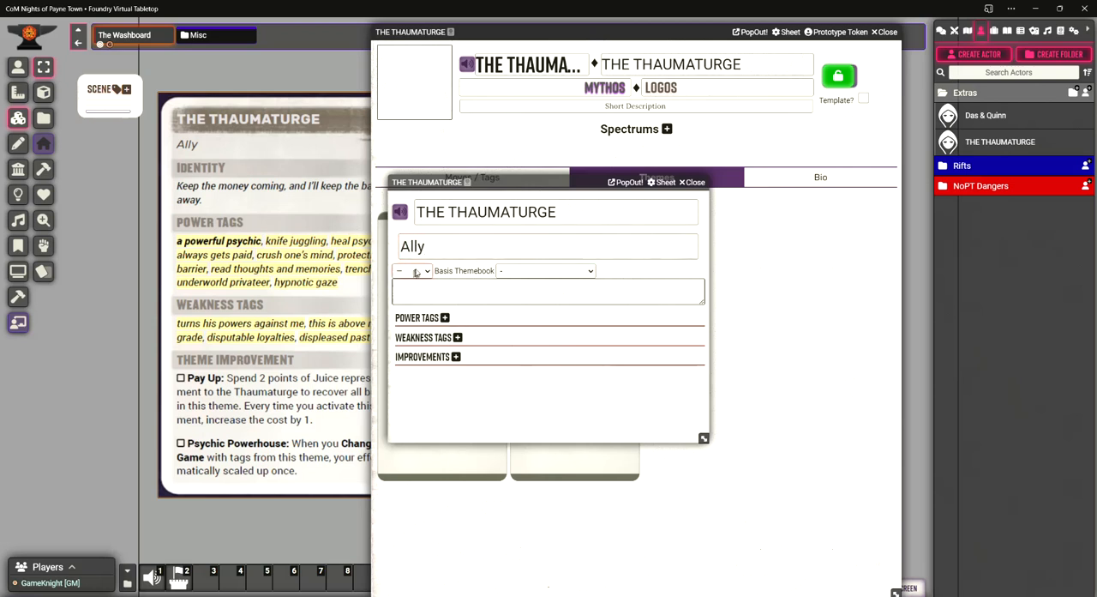
pyautogui.click(414, 270)
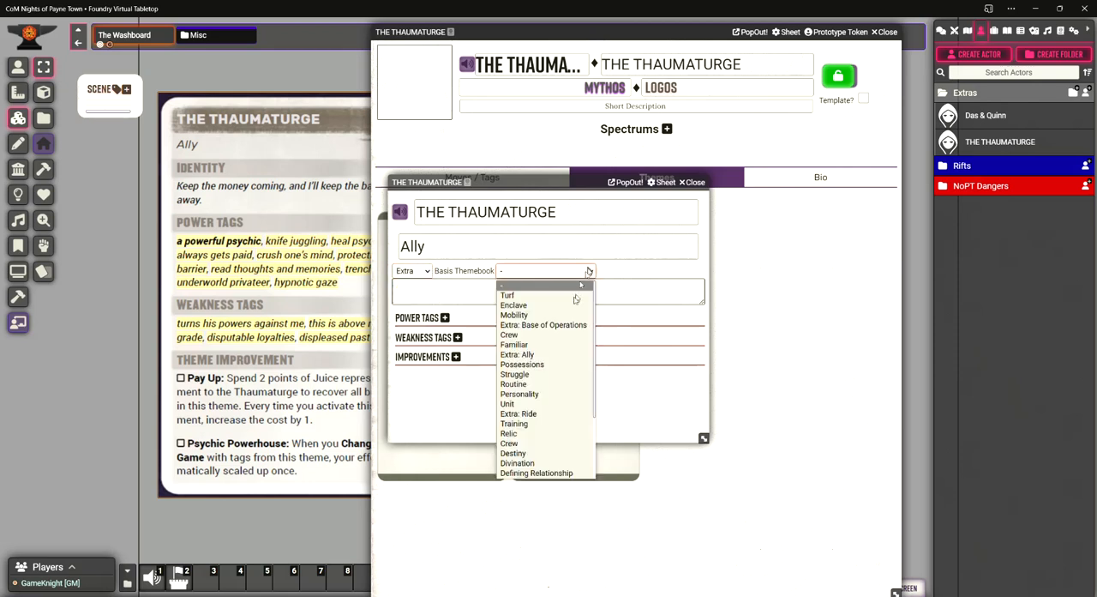
pyautogui.moveTo(513, 343)
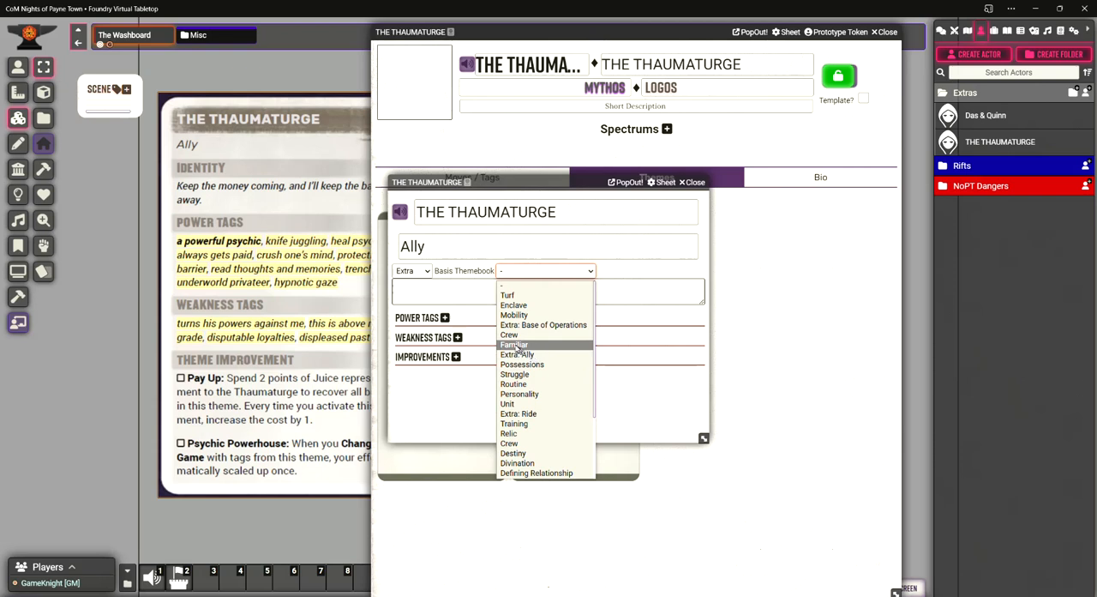
pyautogui.click(516, 354)
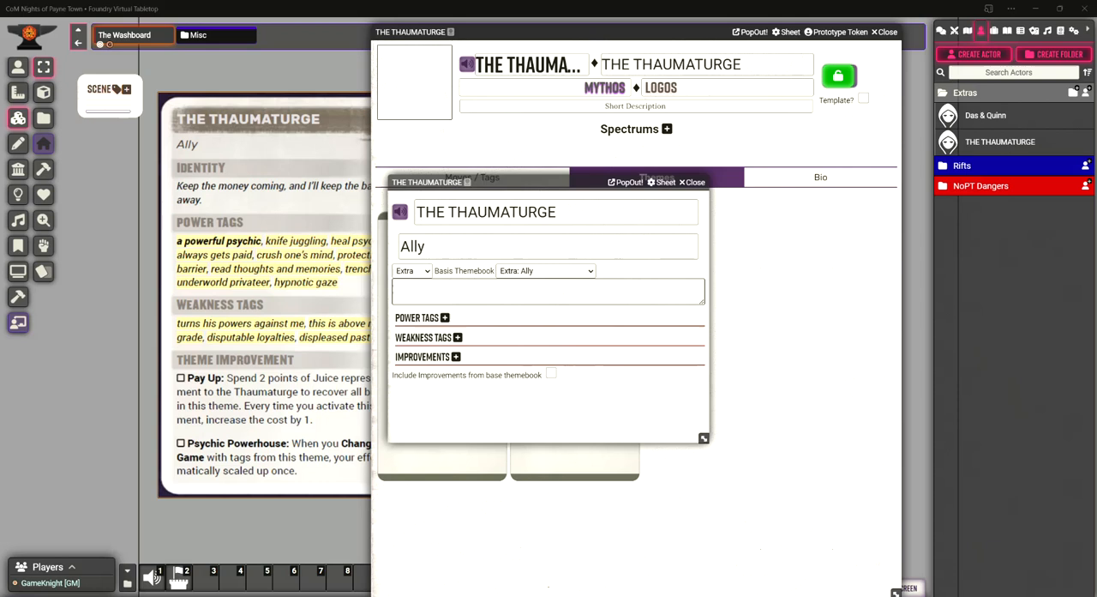
# Fill in the kit's power and weakness tags, include base improvements, and finish editing
pyautogui.click(444, 317)
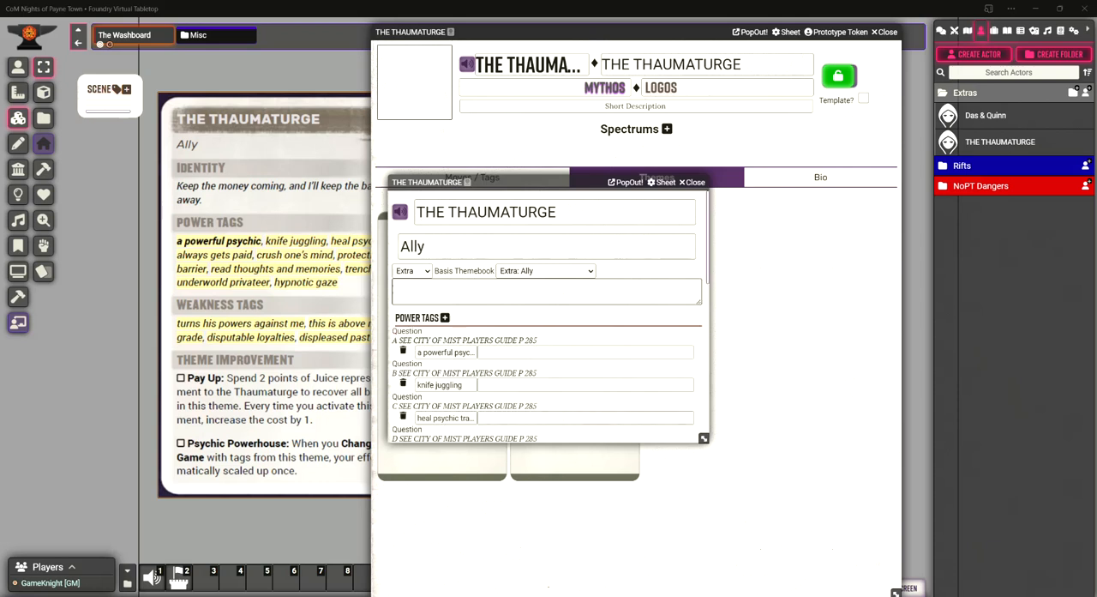
pyautogui.moveTo(909, 255)
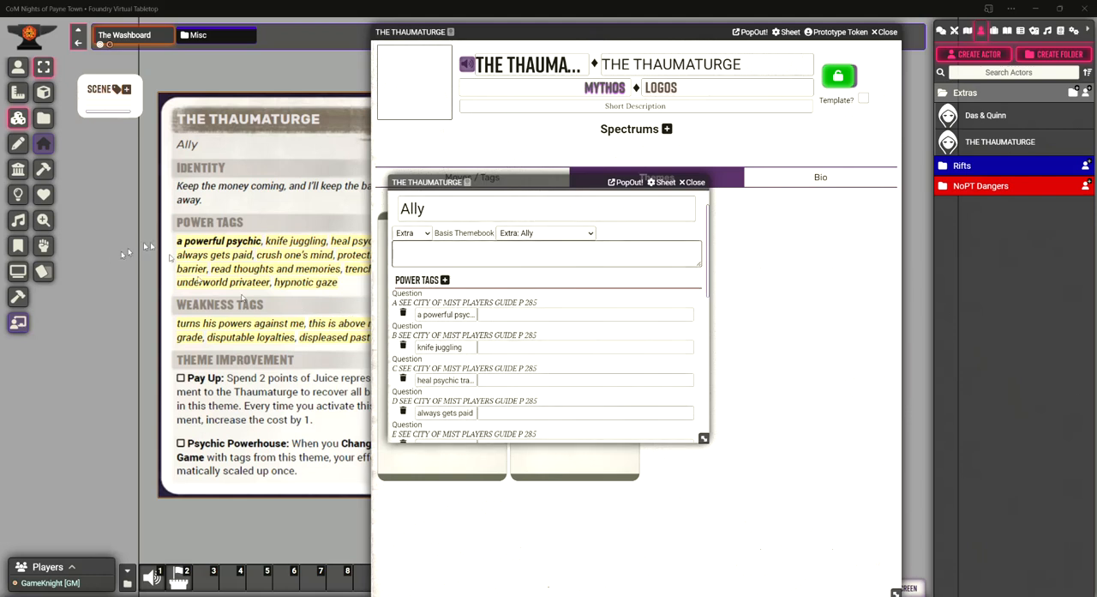
pyautogui.scroll(-3)
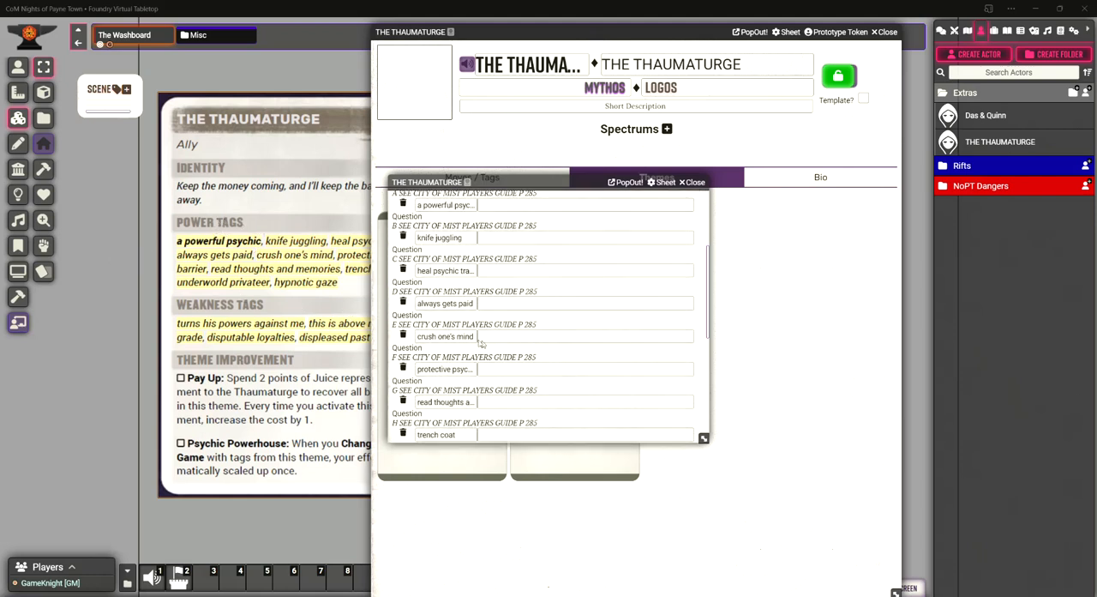
pyautogui.scroll(-3)
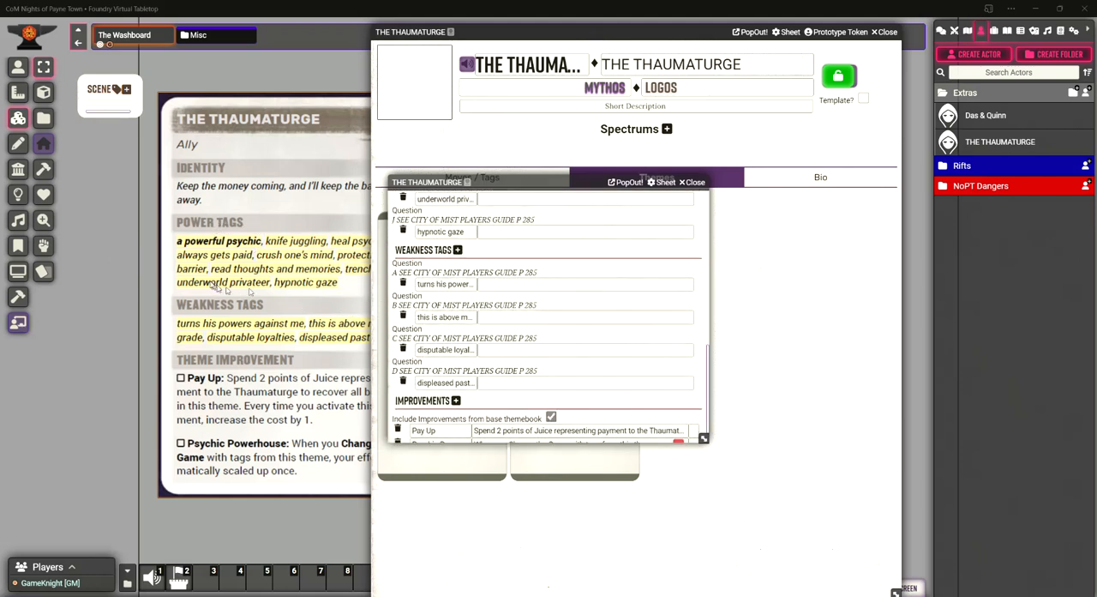
pyautogui.scroll(-3)
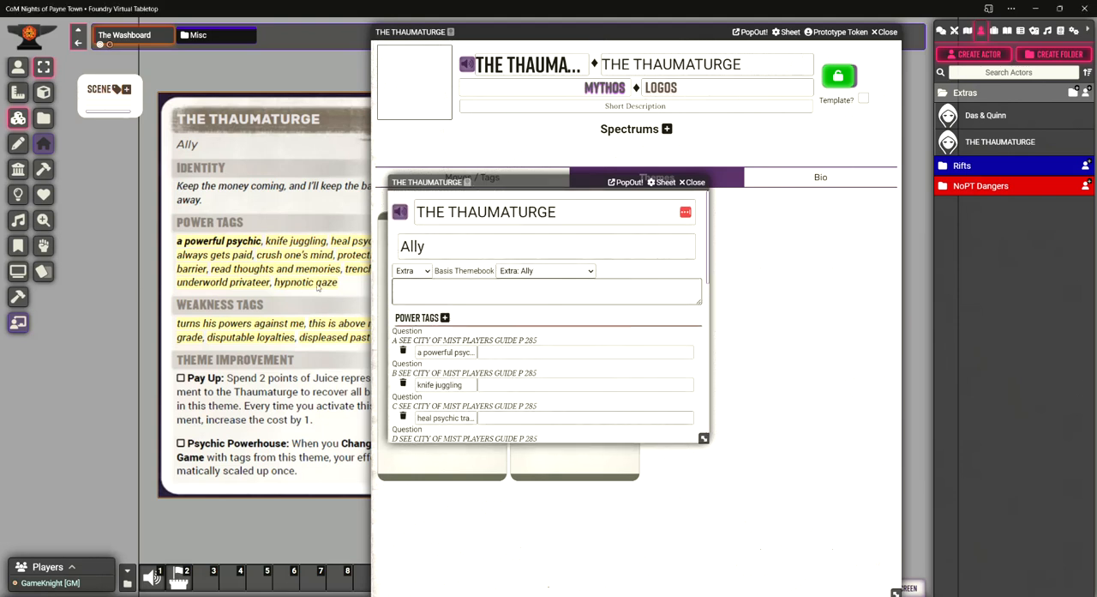
pyautogui.click(657, 177)
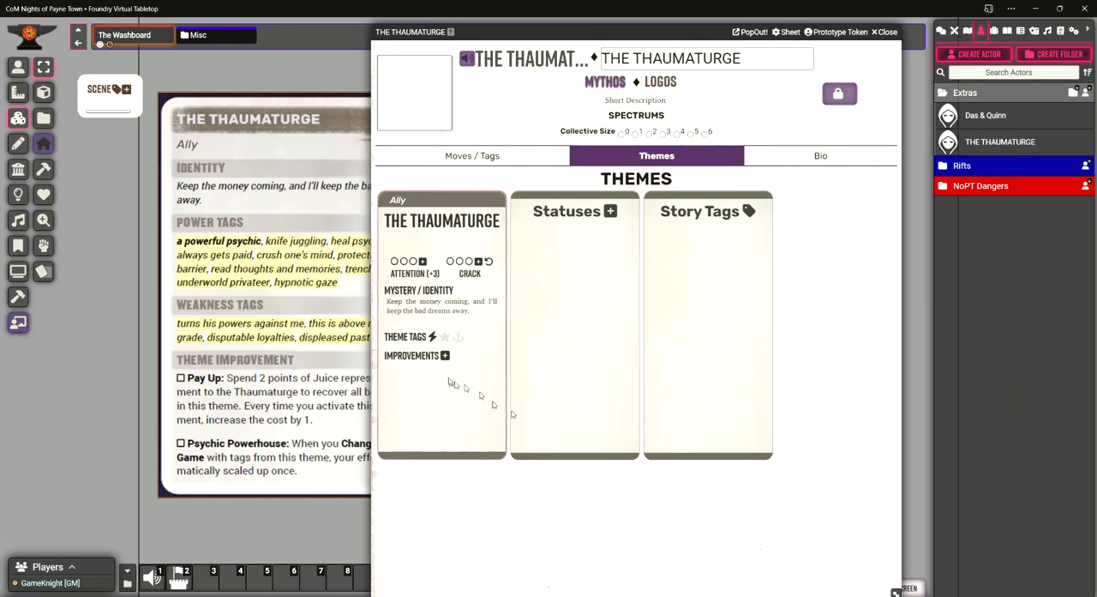
# Cancel the Pay Up versus Psychic Powerhouse choice and right-click THE THAUMATURGE in Actors
pyautogui.click(457, 336)
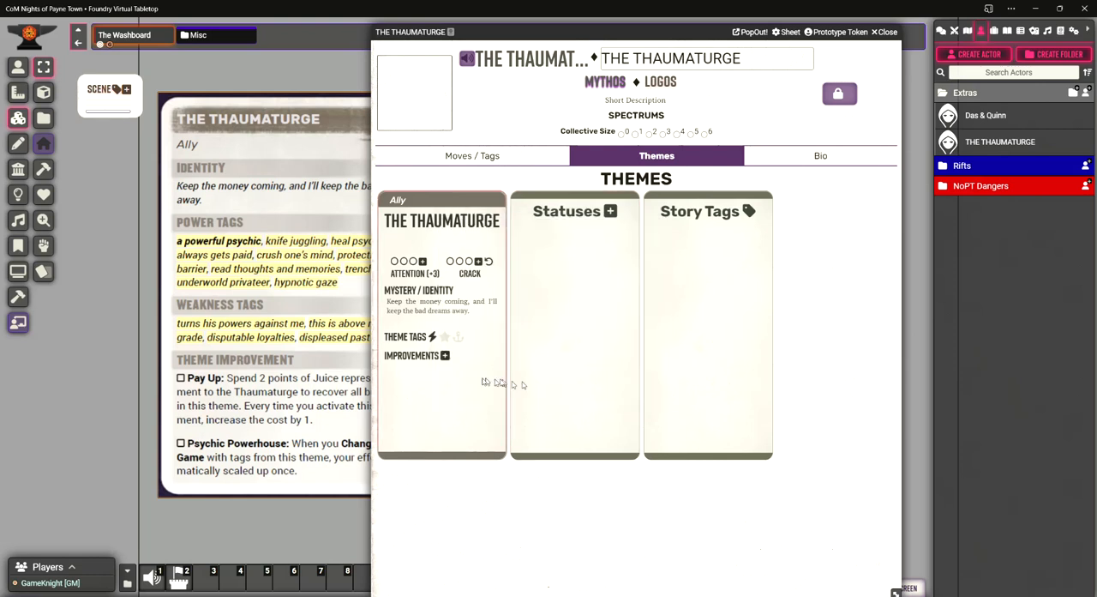
pyautogui.click(444, 355)
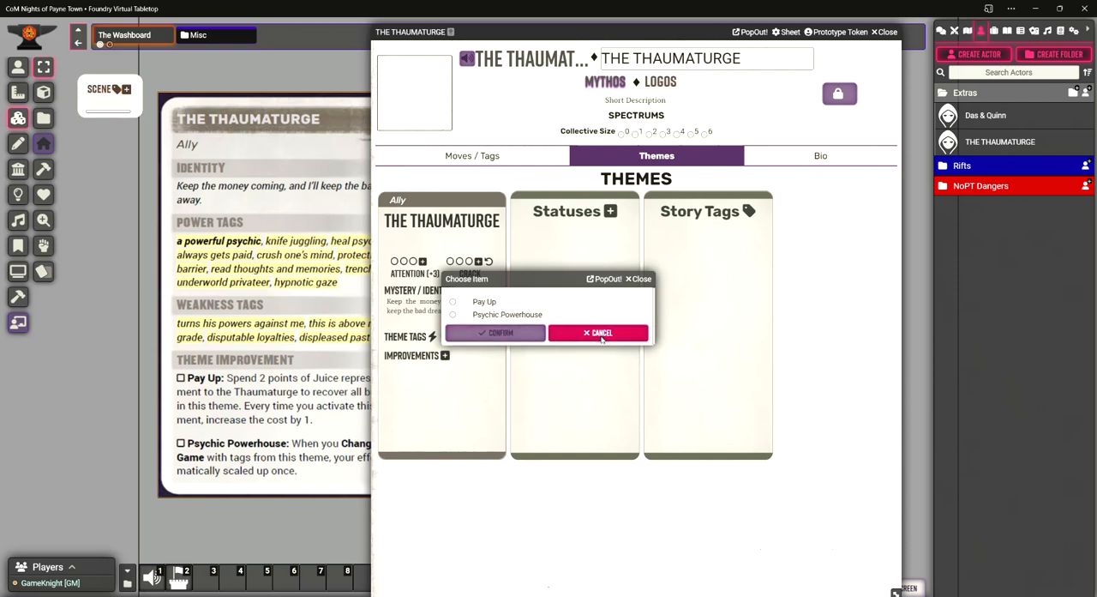
pyautogui.click(597, 333)
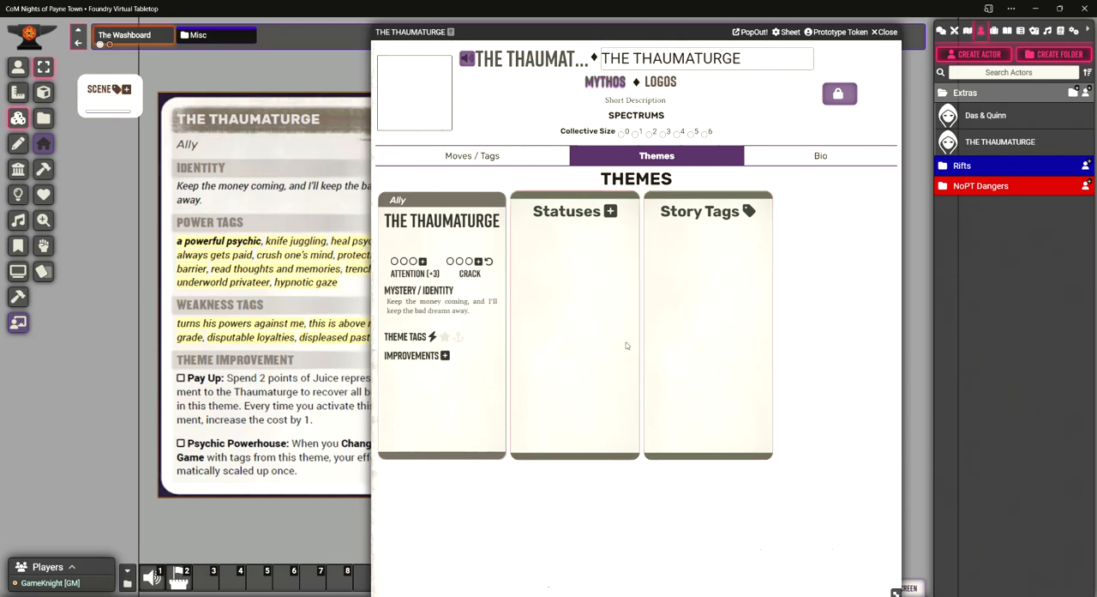
pyautogui.click(885, 32)
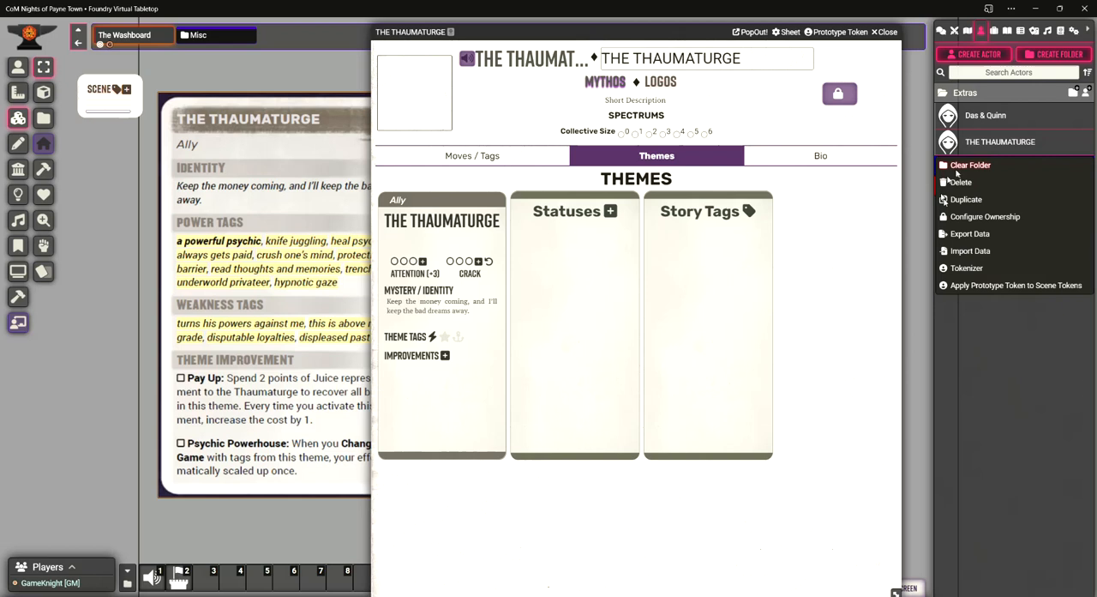
# Set All Players to Owner in THE THAUMATURGE's ownership settings and save
pyautogui.click(985, 216)
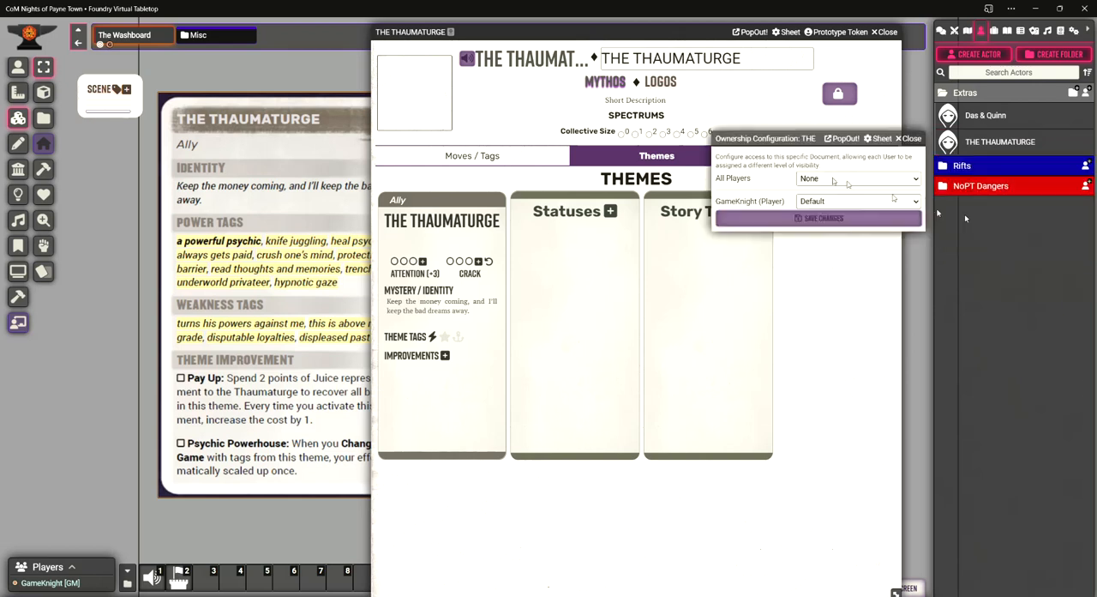
pyautogui.click(857, 178)
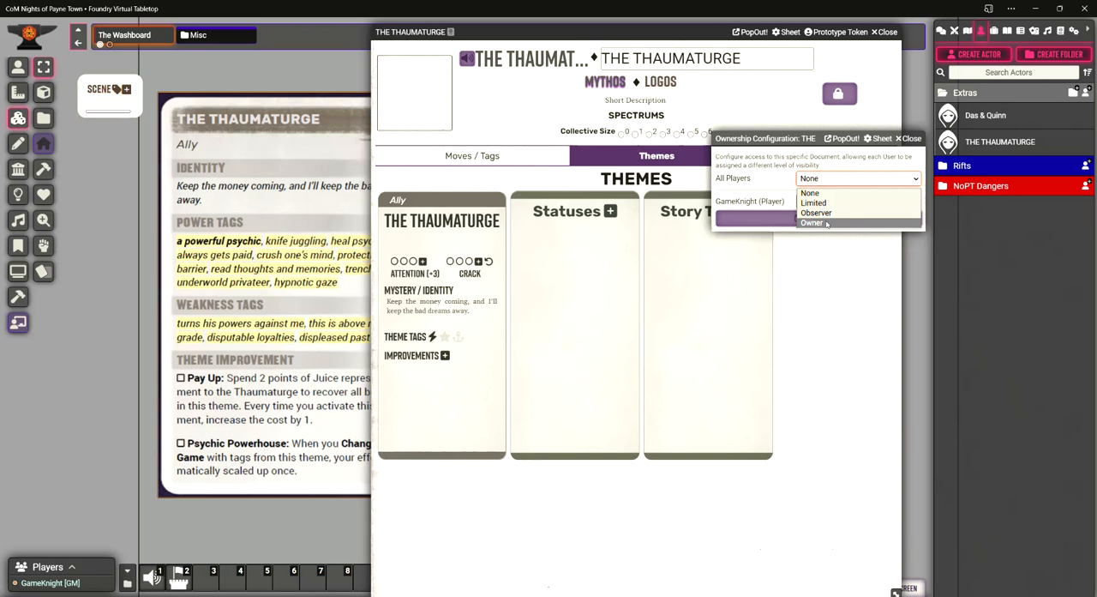
pyautogui.click(812, 222)
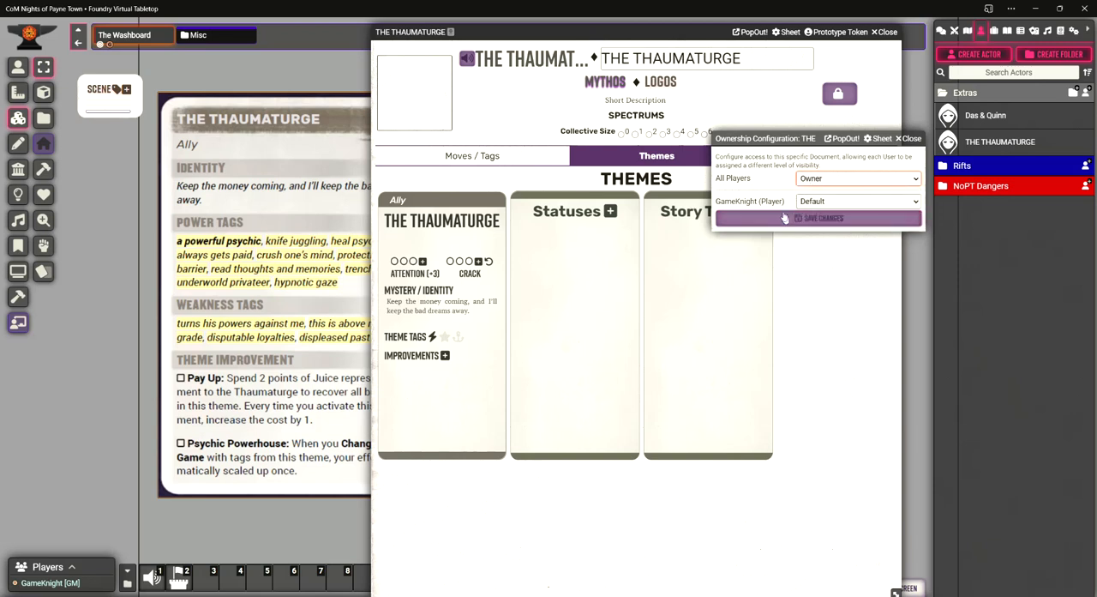
pyautogui.moveTo(822, 167)
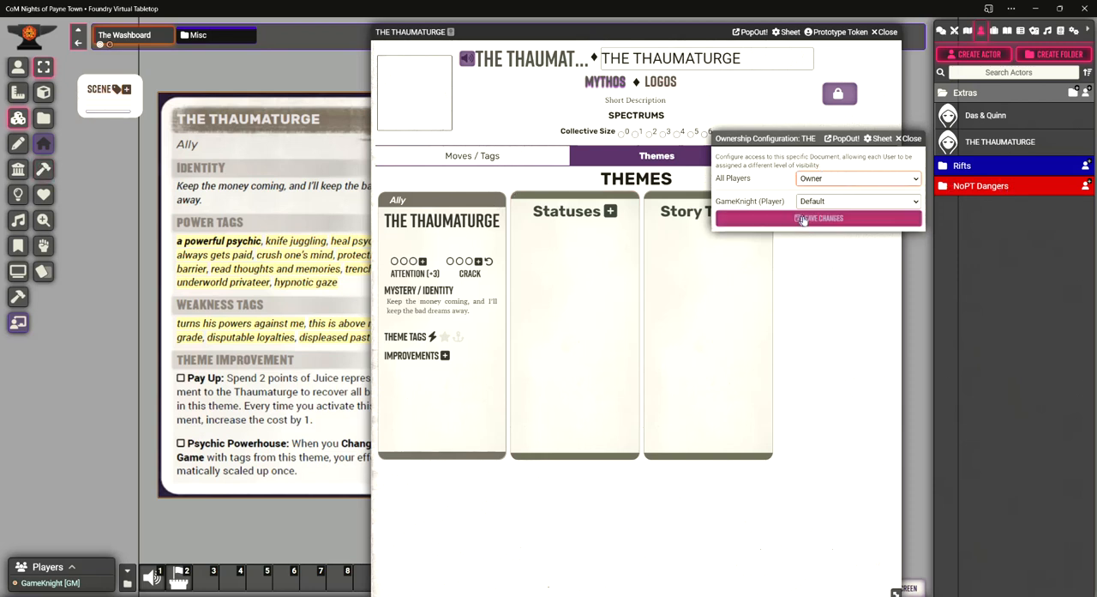
pyautogui.click(818, 218)
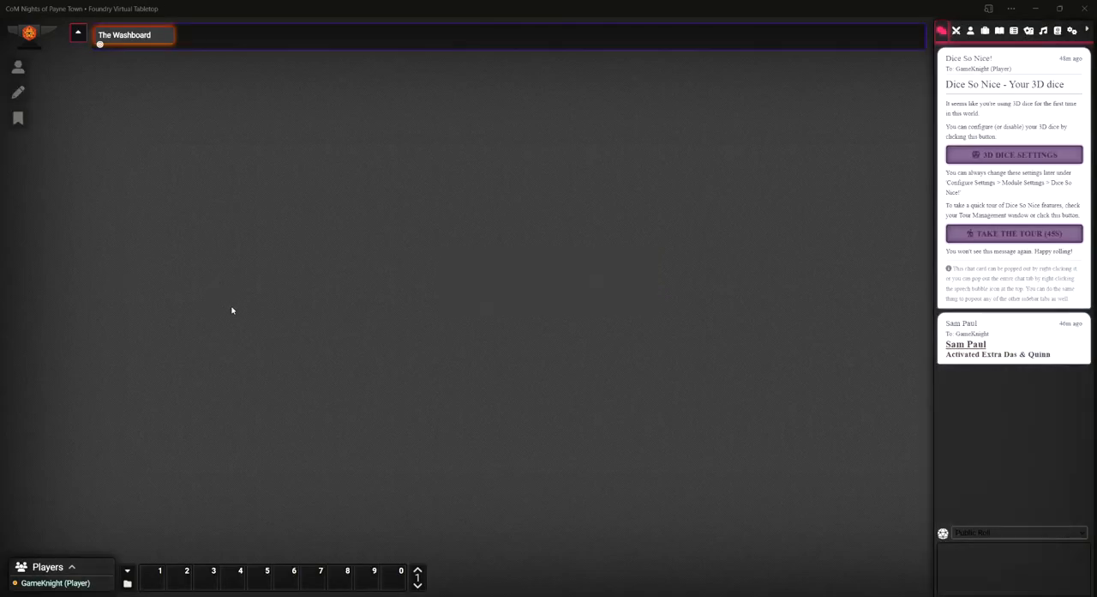
# As the GameKnight player, open the Actors list to reach Sam Paul's character sheet
pyautogui.click(133, 34)
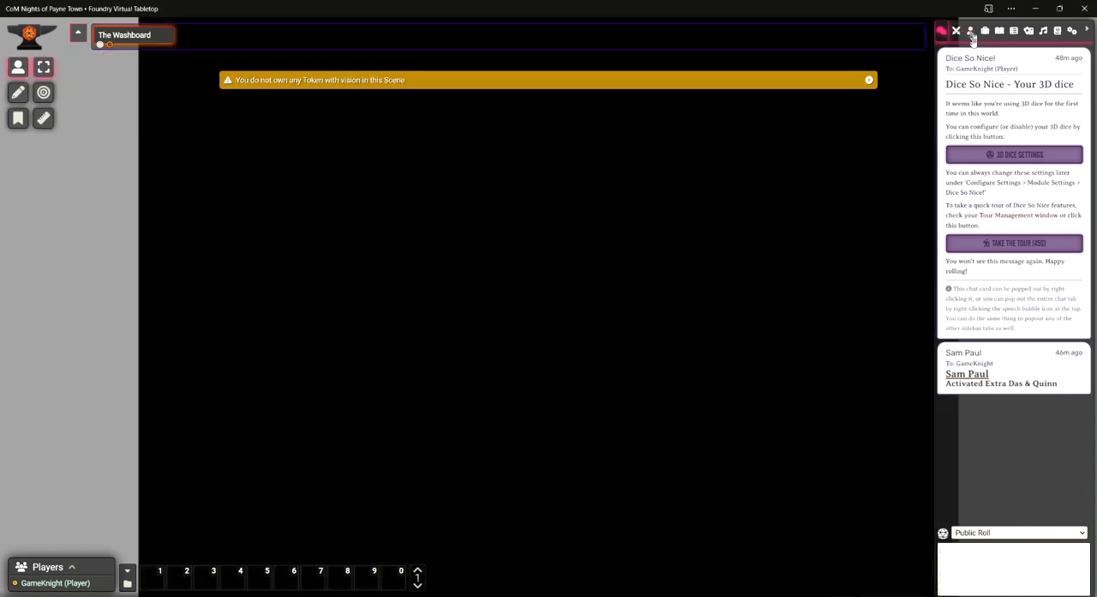
pyautogui.click(970, 31)
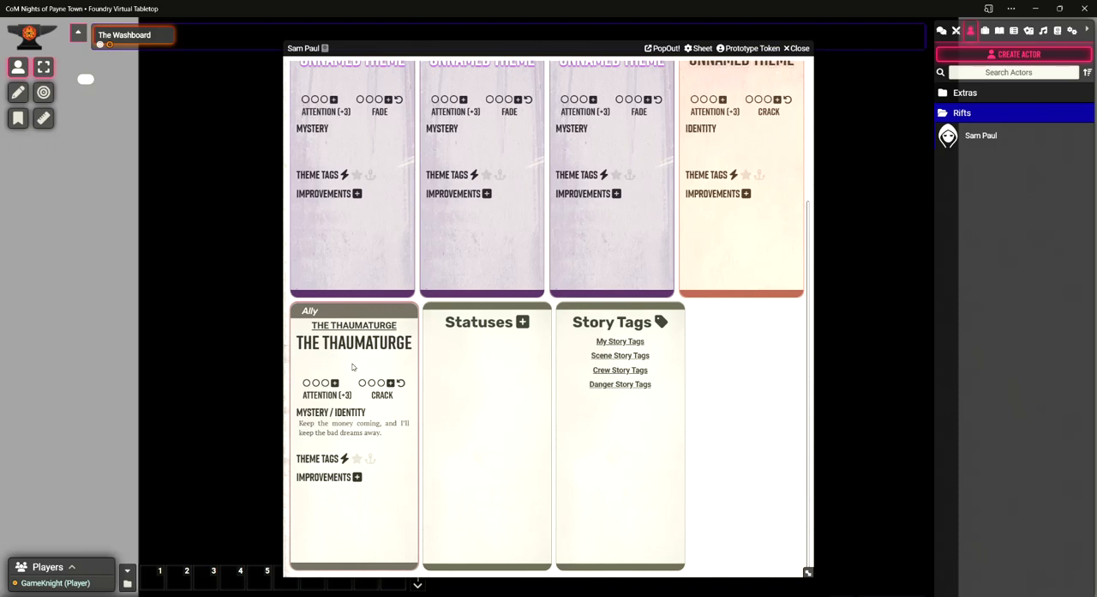
pyautogui.moveTo(344, 445)
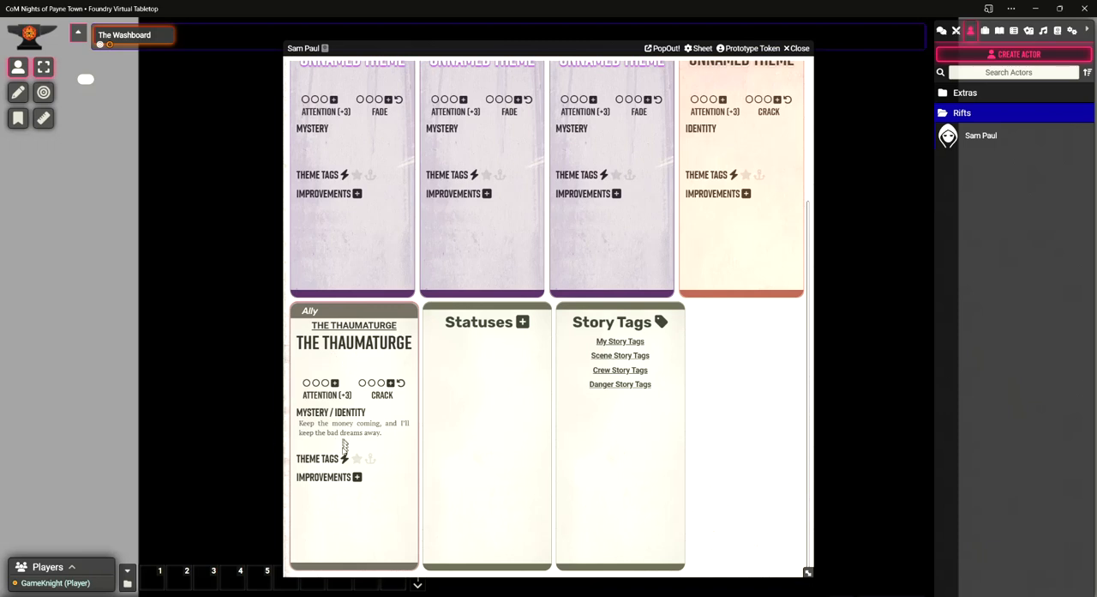
# On Sam Paul's Ally theme, select tag 'a powerful psychic', add Pay Up, and close its details
pyautogui.click(345, 458)
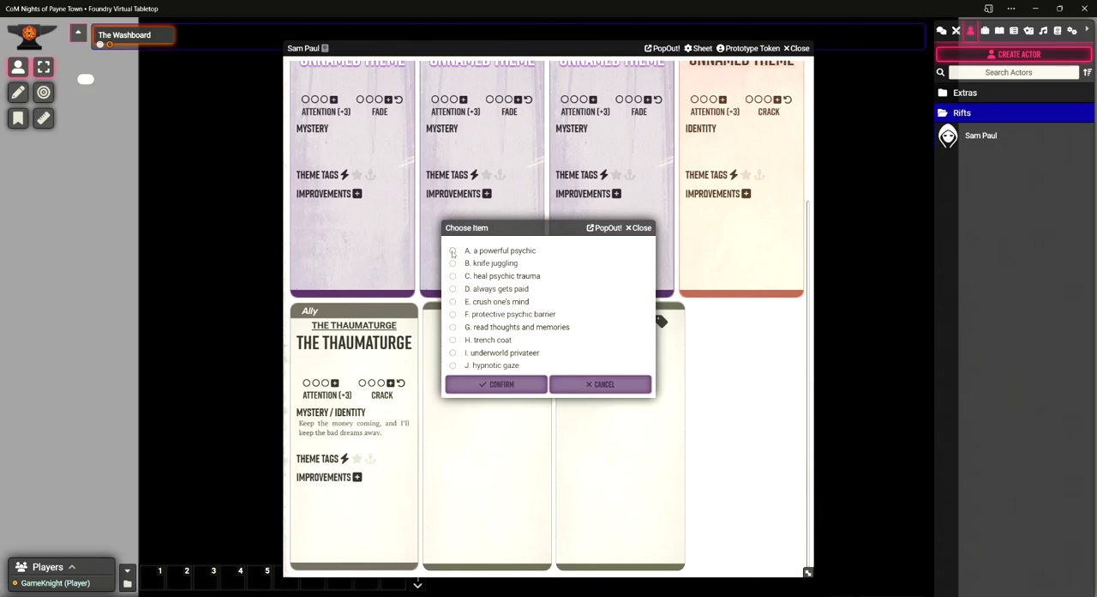
pyautogui.click(495, 383)
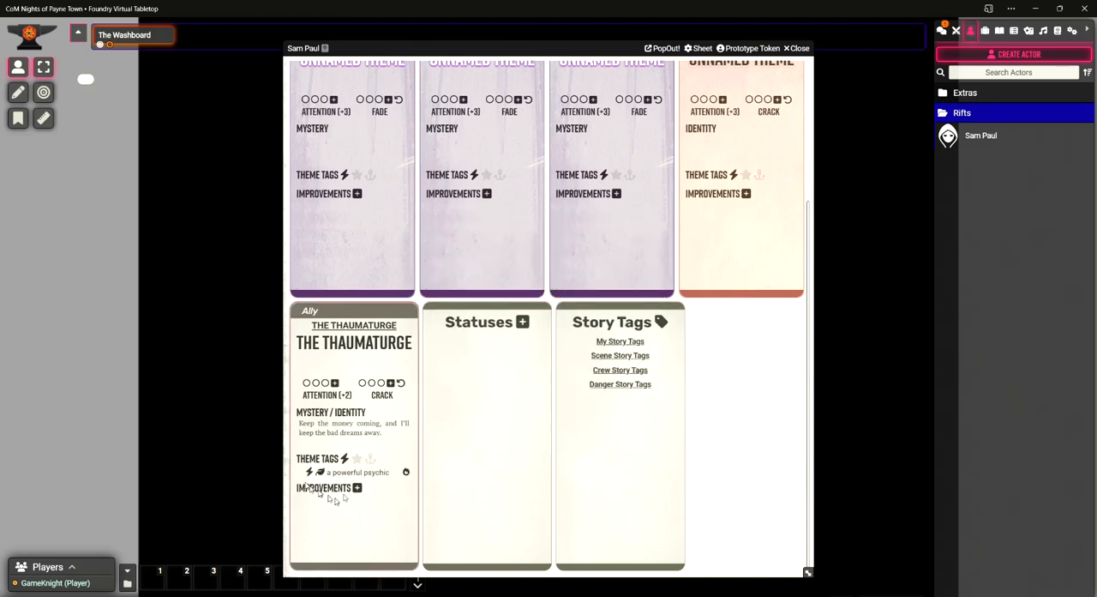
pyautogui.click(356, 488)
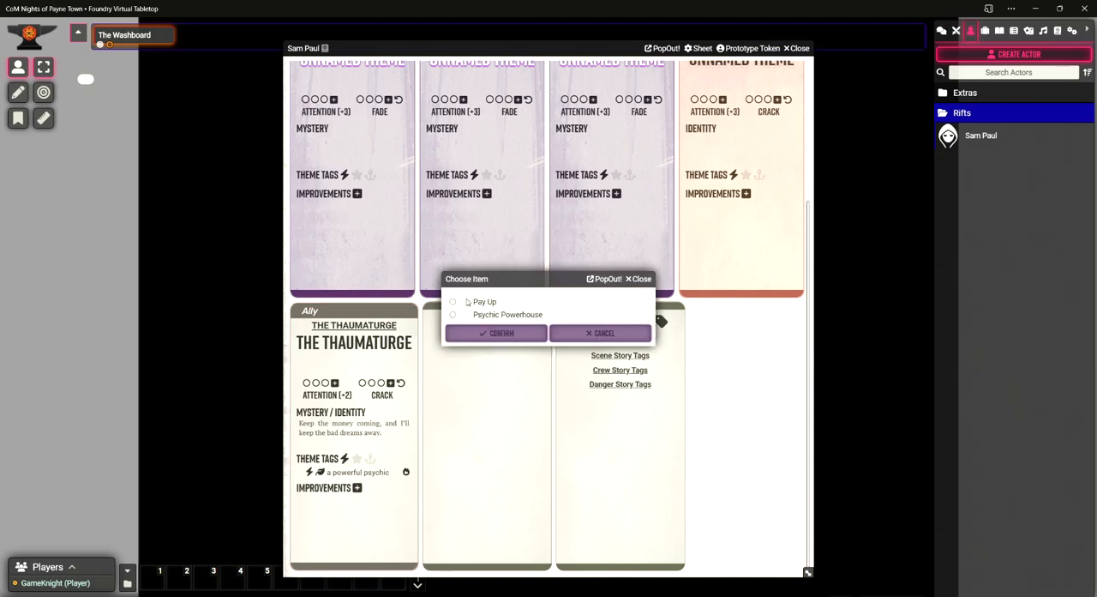
pyautogui.moveTo(463, 312)
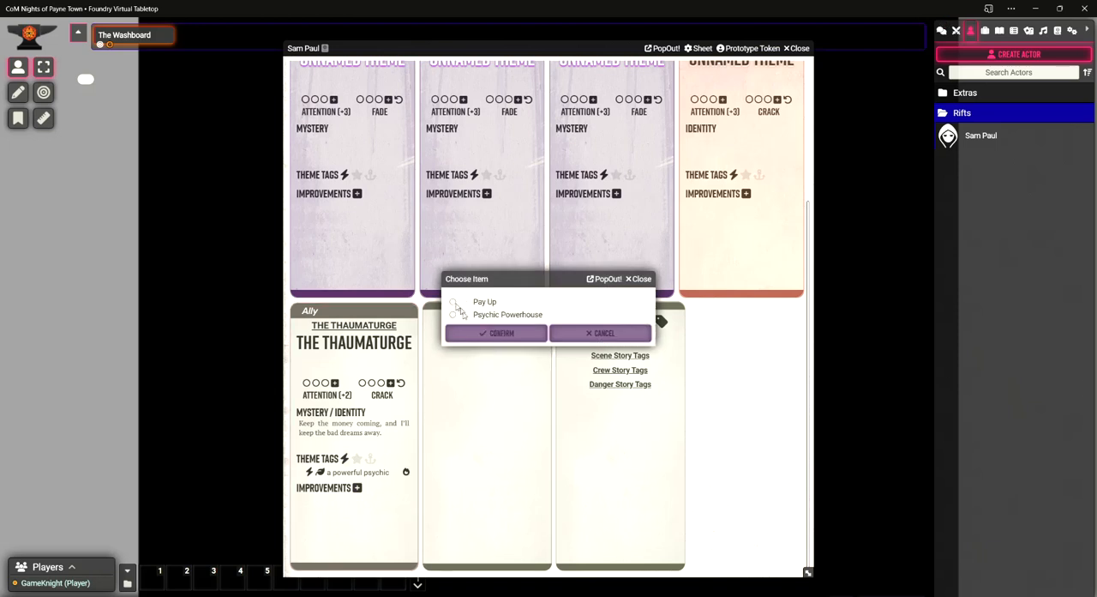
pyautogui.click(495, 333)
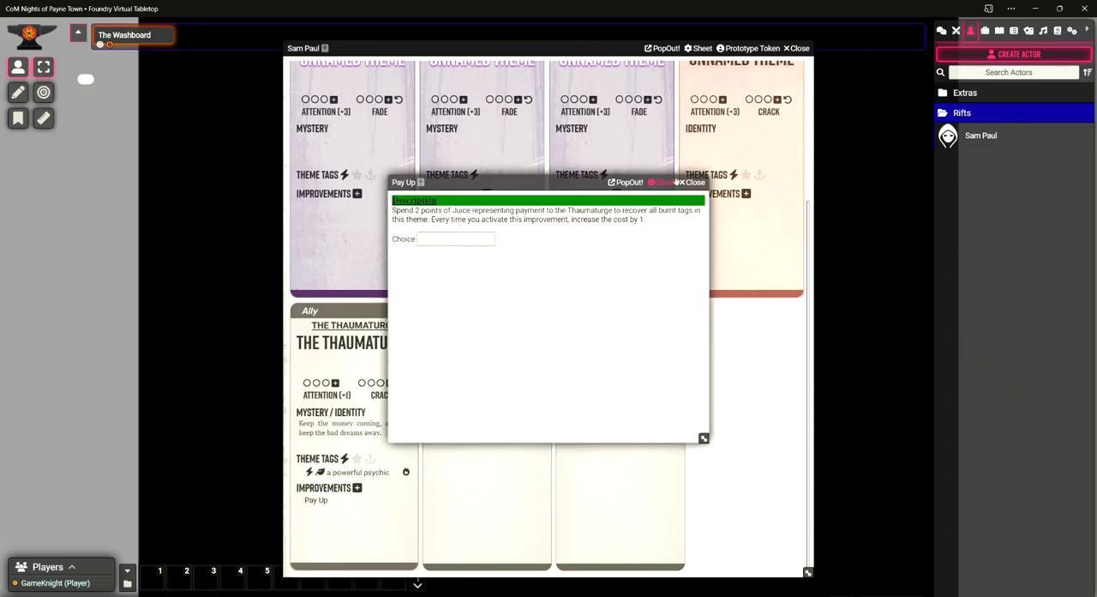
pyautogui.click(693, 182)
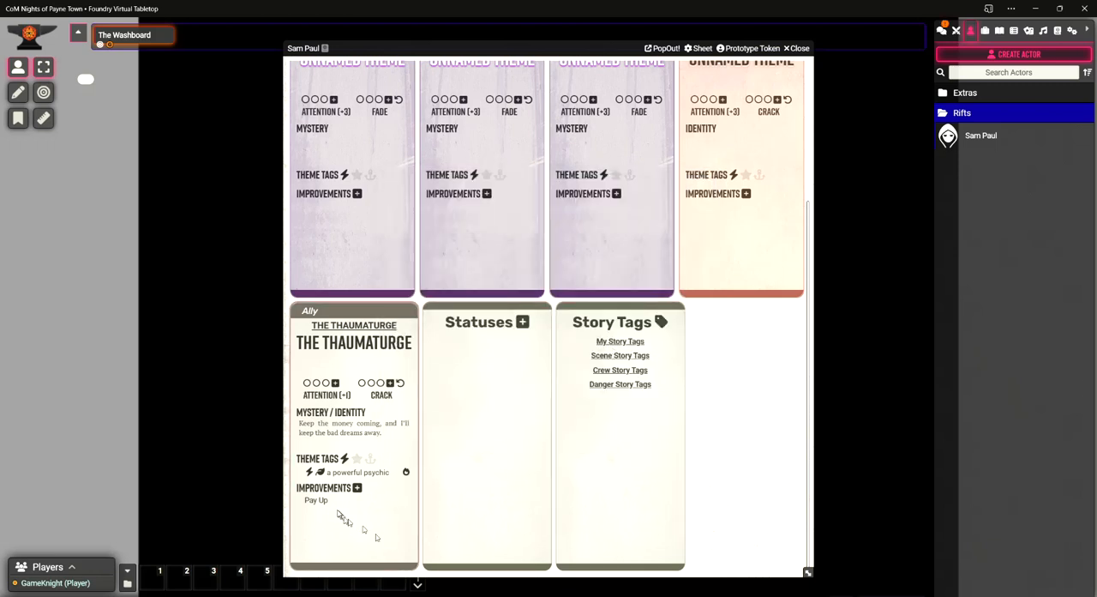
pyautogui.moveTo(316, 500)
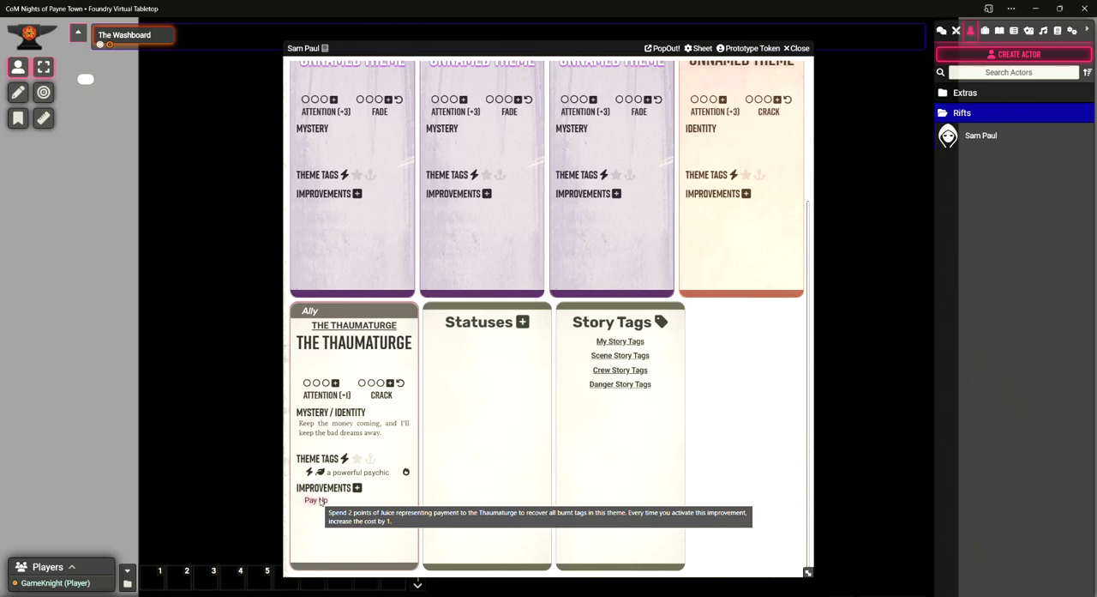
pyautogui.moveTo(403, 293)
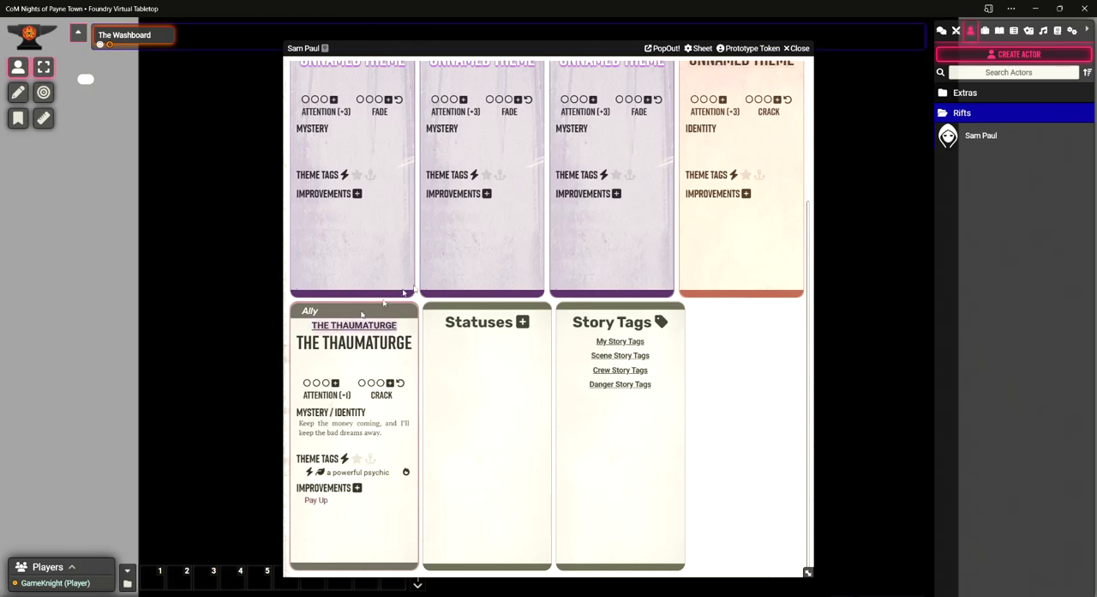